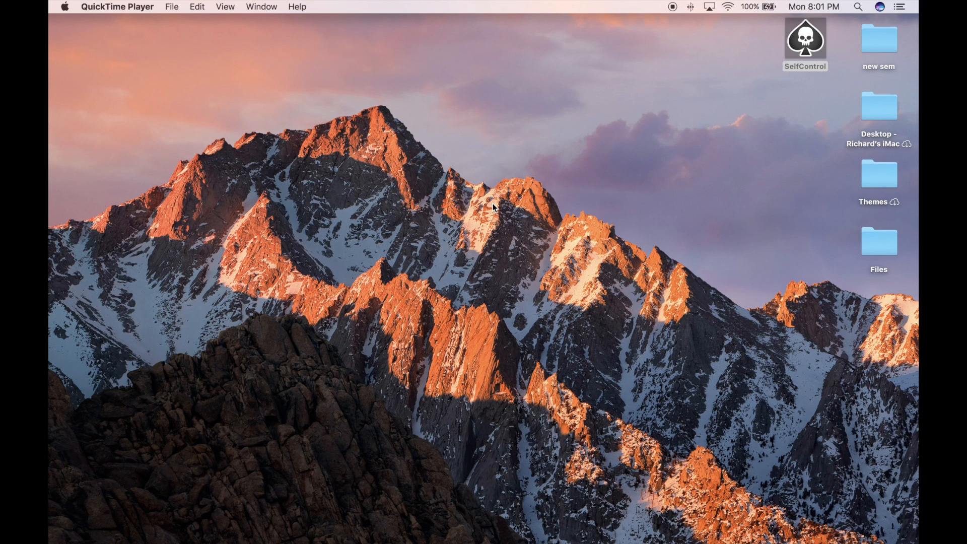
- Launch Safari and load selfcontrolapp.com from the address bar
left_click(73, 126)
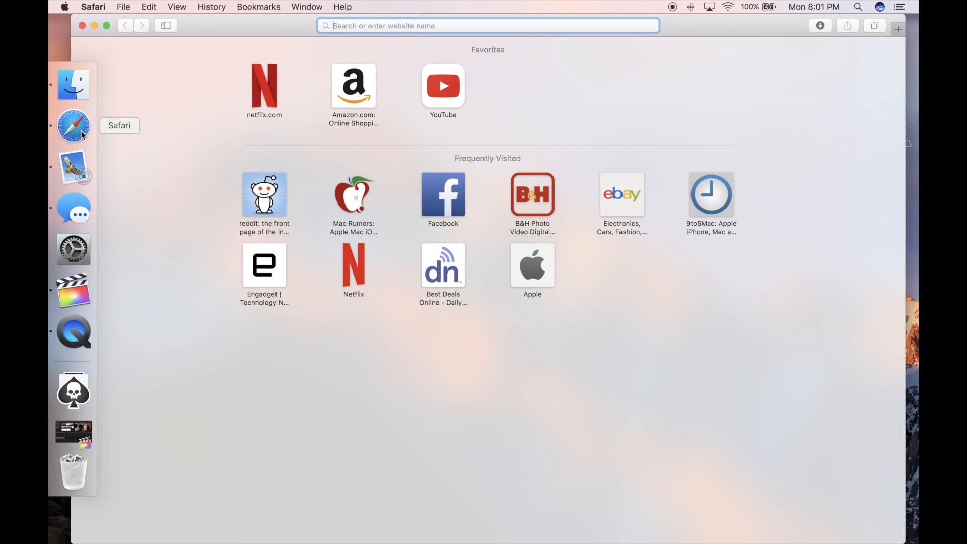
type("s")
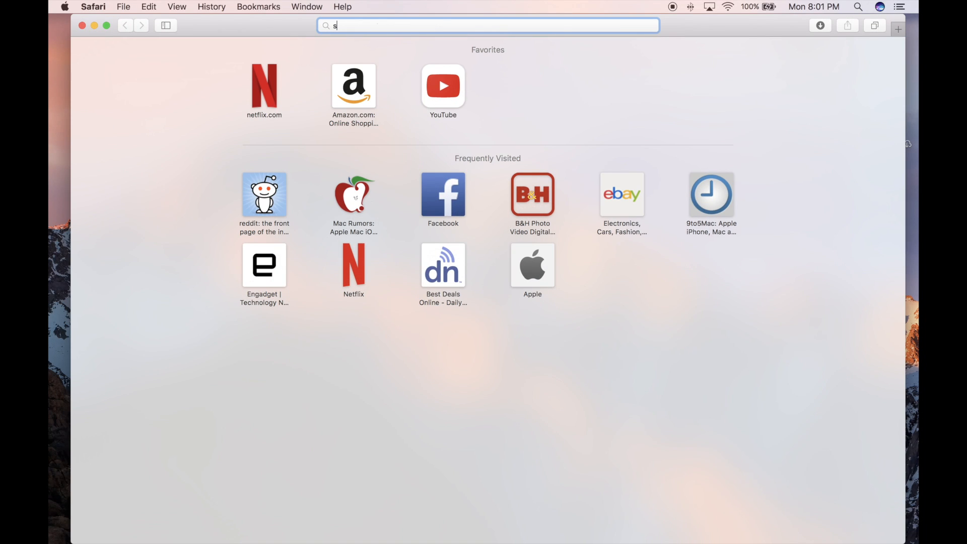
type("selfcontrolapp.com")
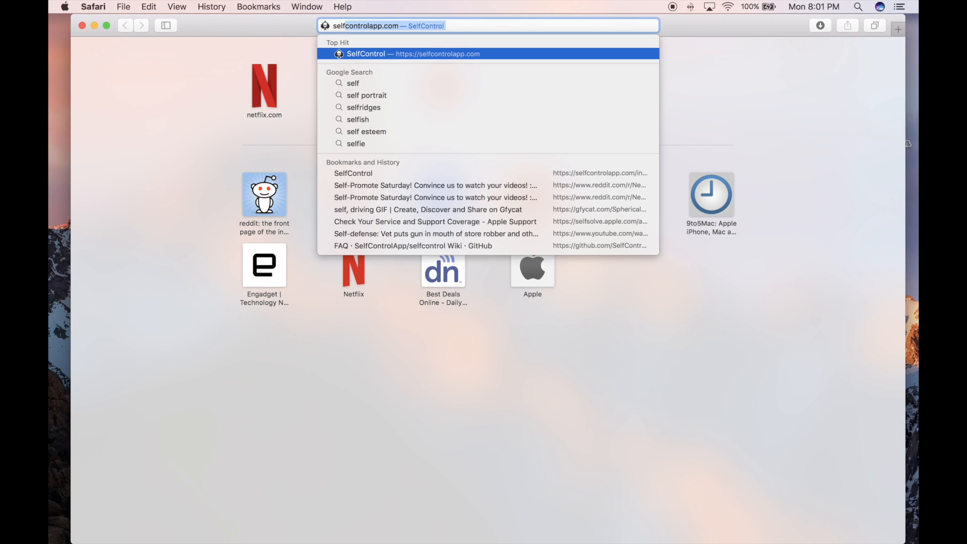
key("Return")
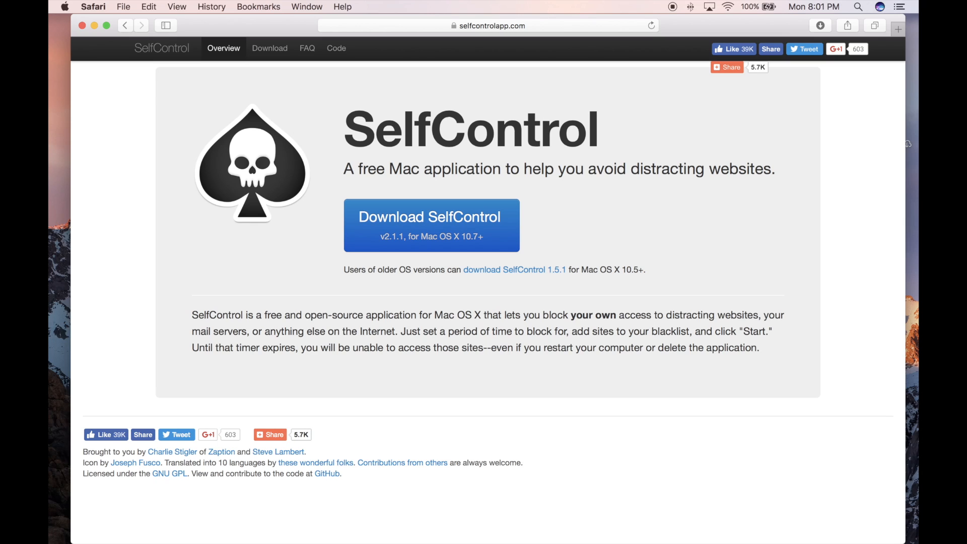
mouse_move(329, 229)
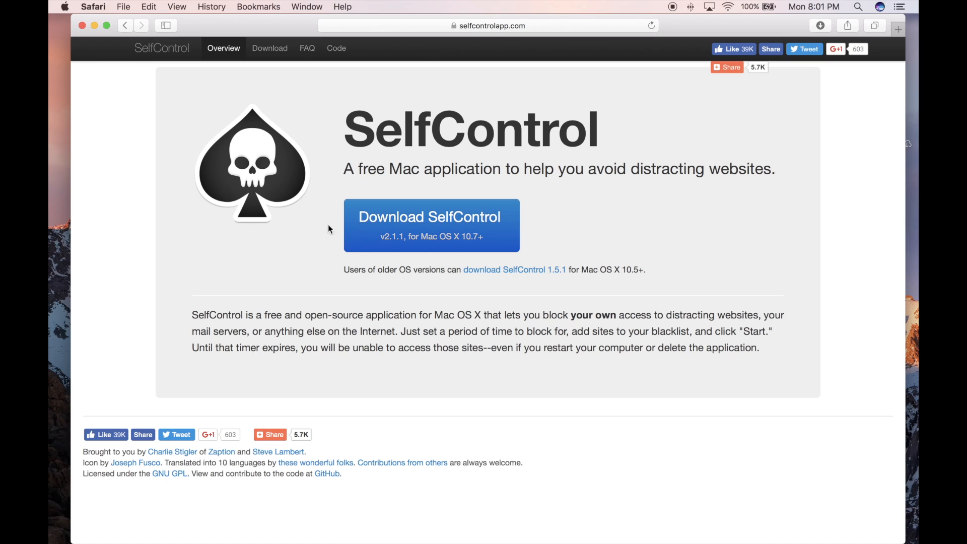
- Look over the SelfControl website, then close the browser window to return to the desktop
left_click(430, 224)
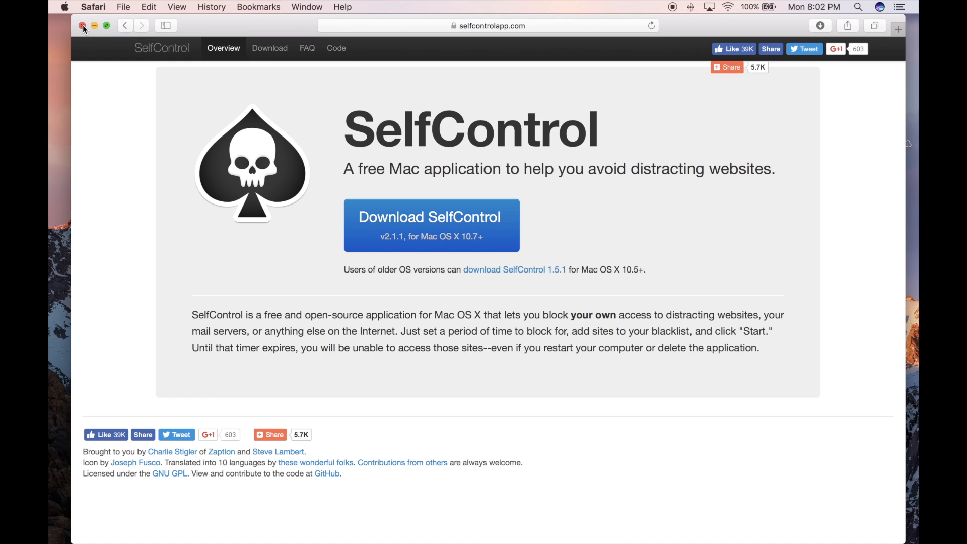
left_click(84, 25)
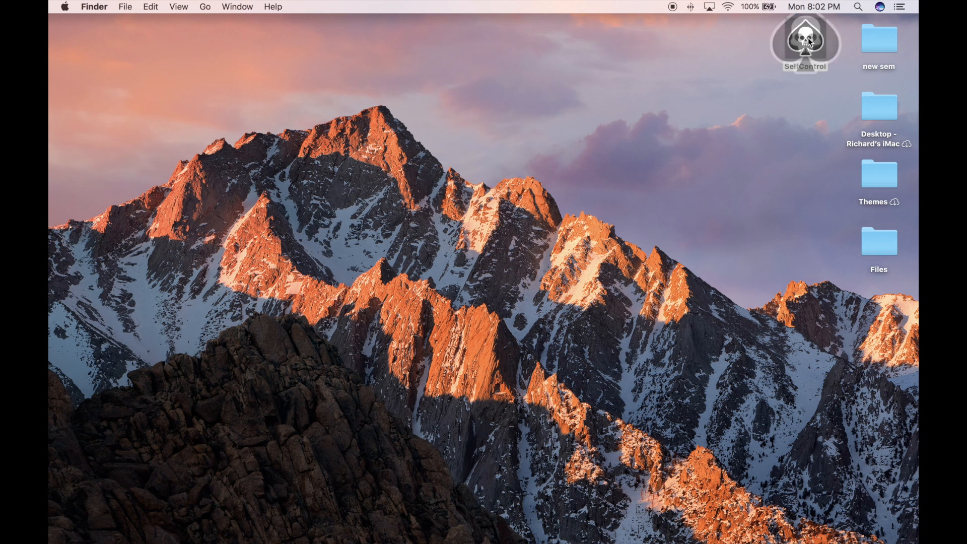
- Launch SelfControl from the desktop and bring up its Domain Blacklist editor
double_click(804, 41)
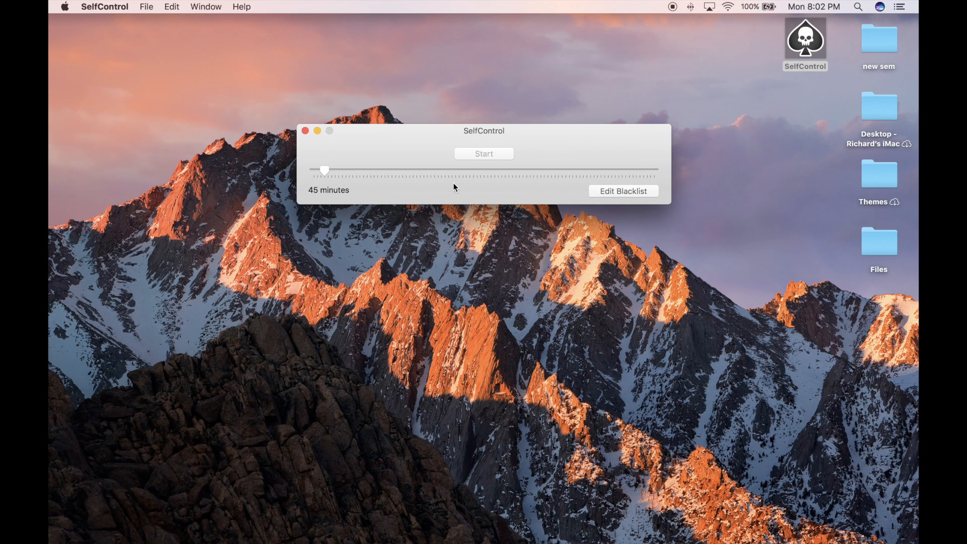
mouse_move(566, 186)
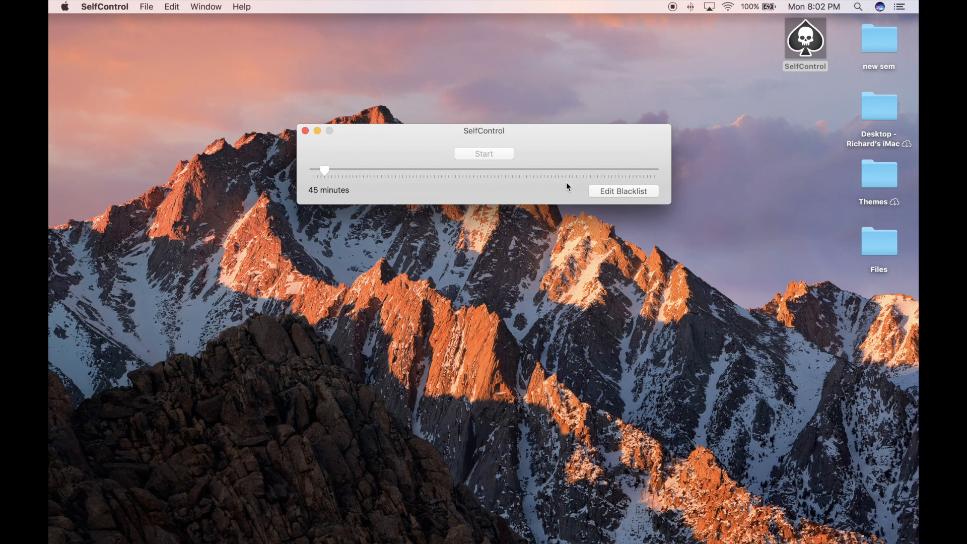
left_click(622, 191)
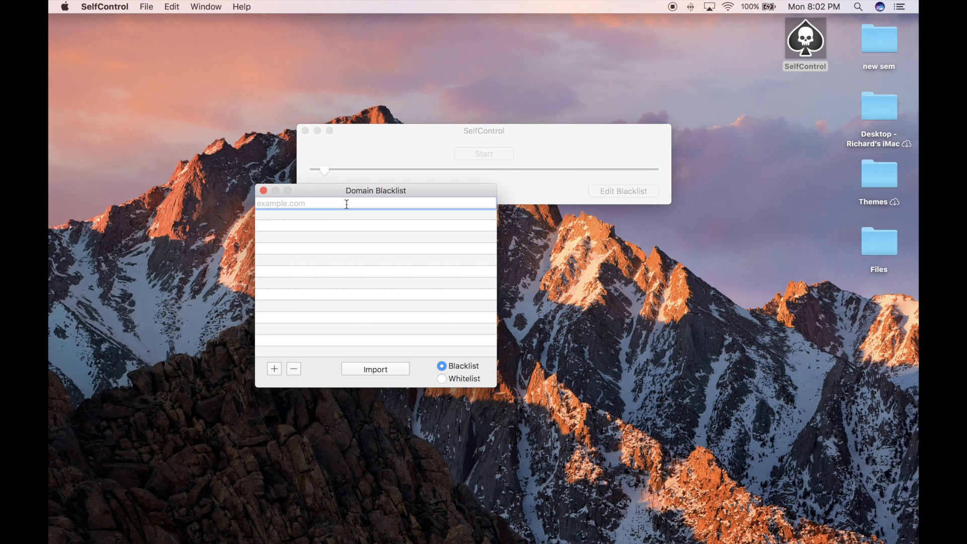
type("www.amaz")
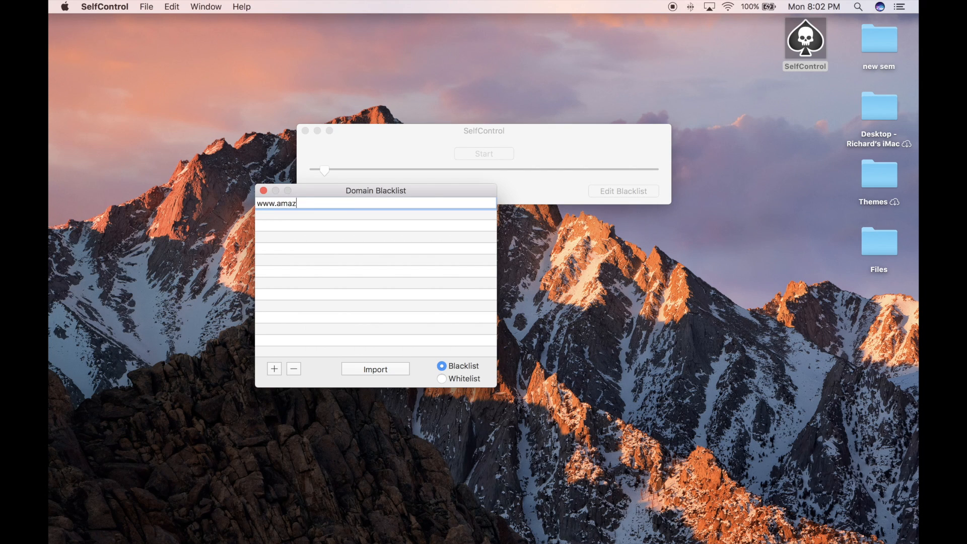
type("on.com")
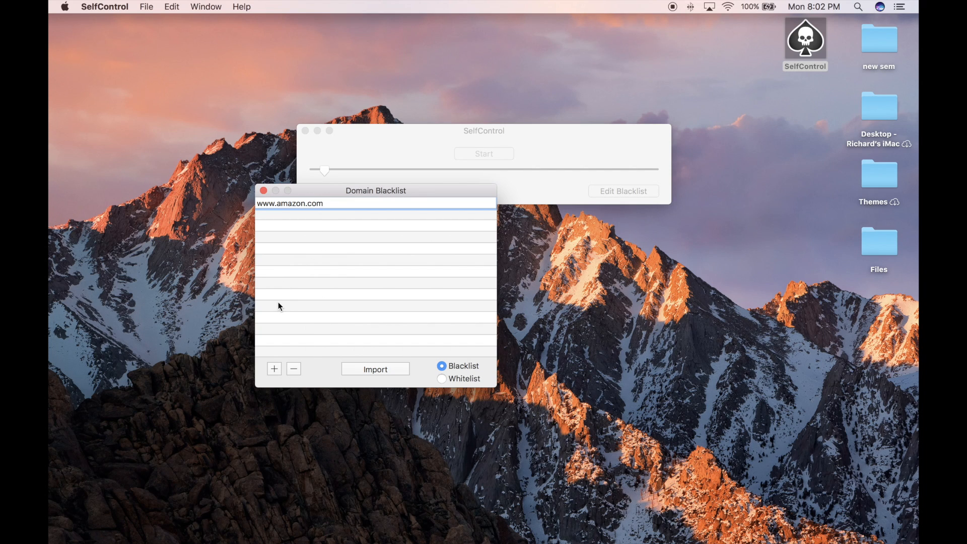
mouse_move(276, 371)
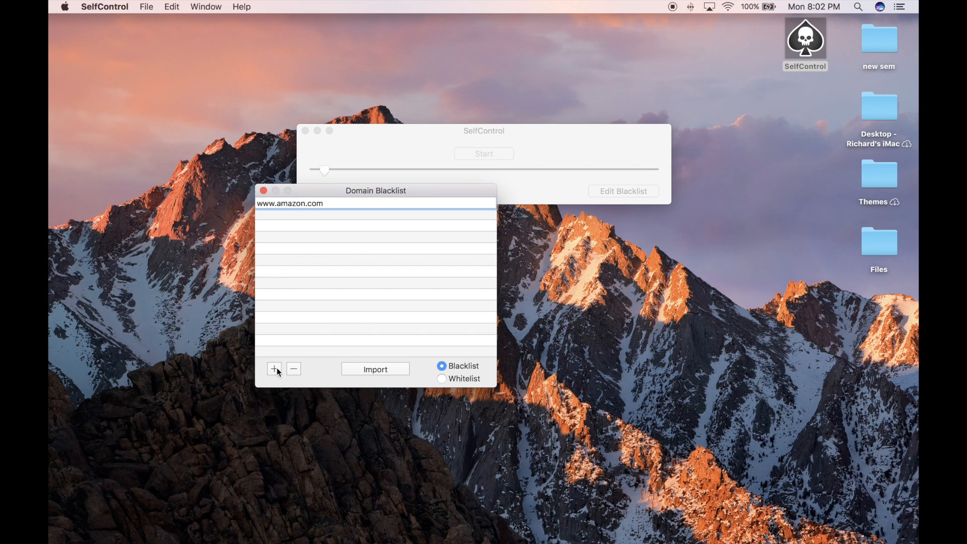
left_click(274, 369)
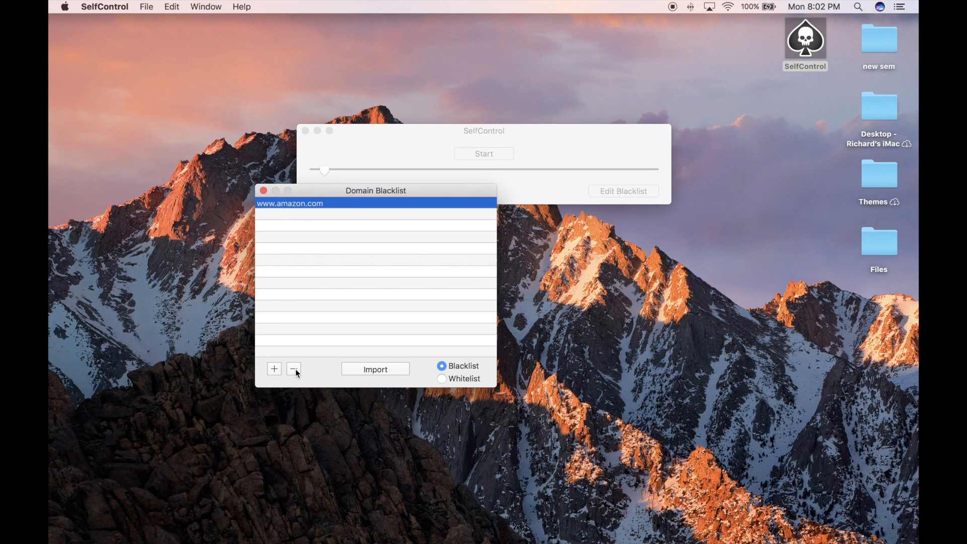
left_click(293, 368)
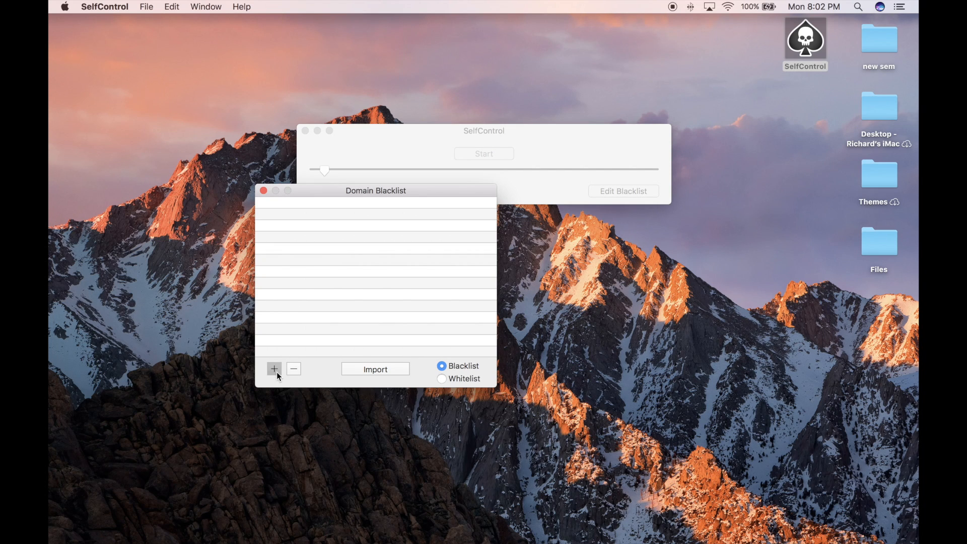
type("www.amazon")
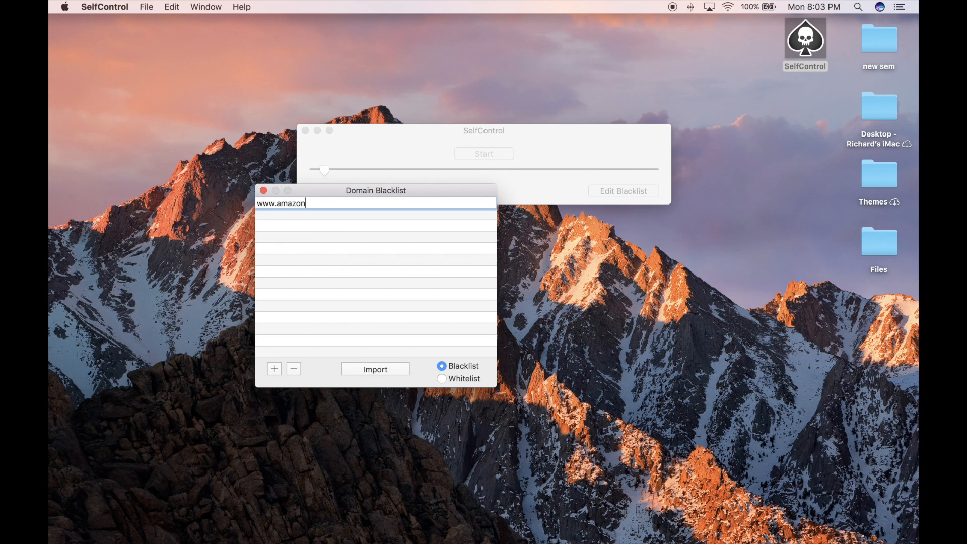
type(".com")
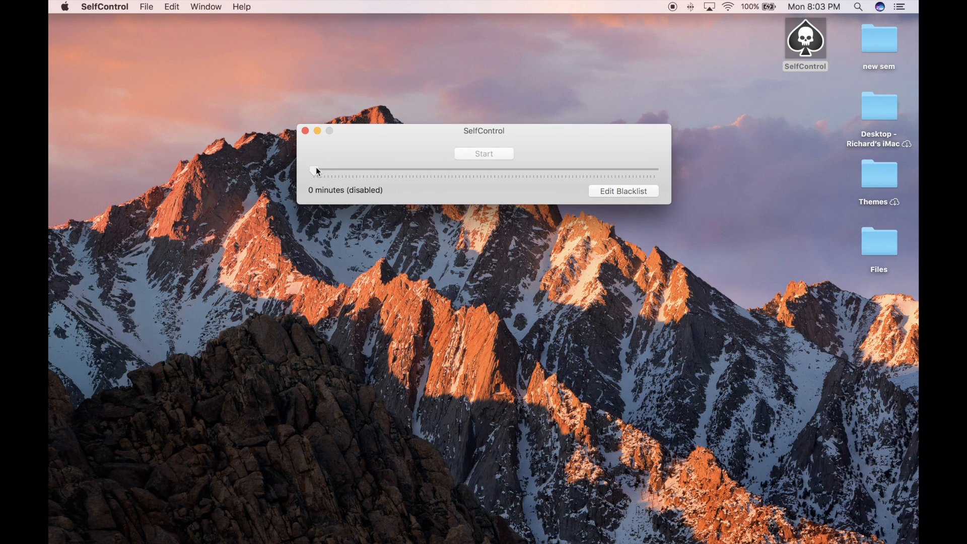
- Settle the duration slider on 15 minutes after trying longer spans, then start the block
left_click_drag(311, 169, 318, 168)
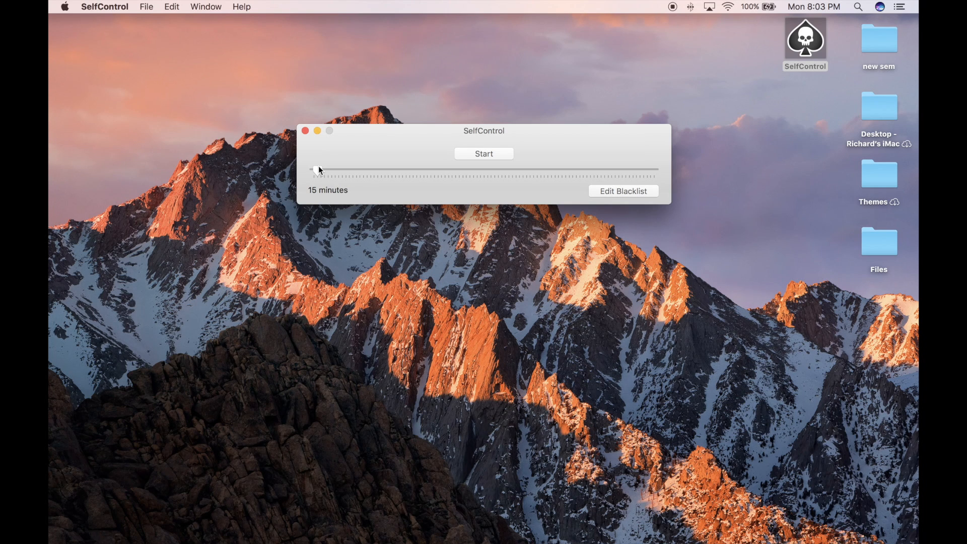
left_click_drag(313, 168, 653, 168)
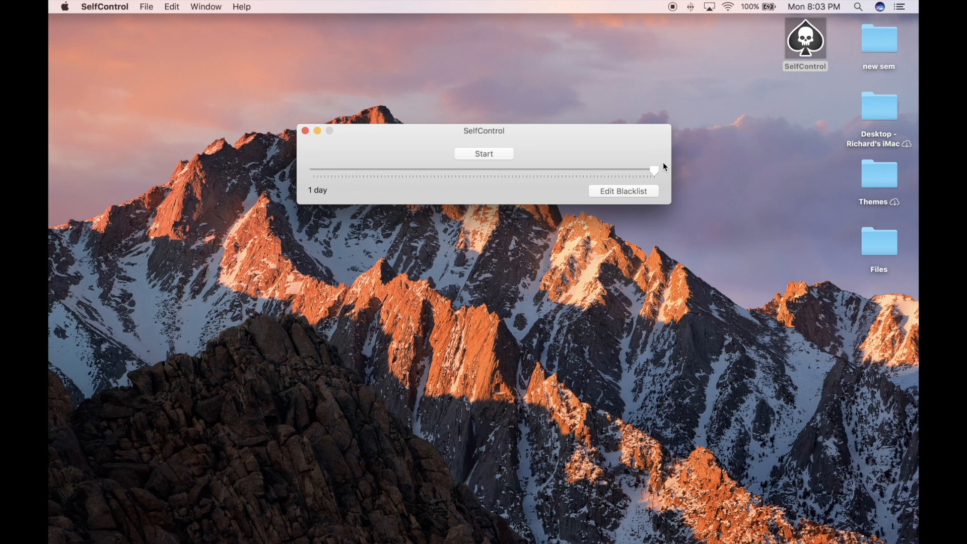
left_click_drag(654, 170, 532, 171)
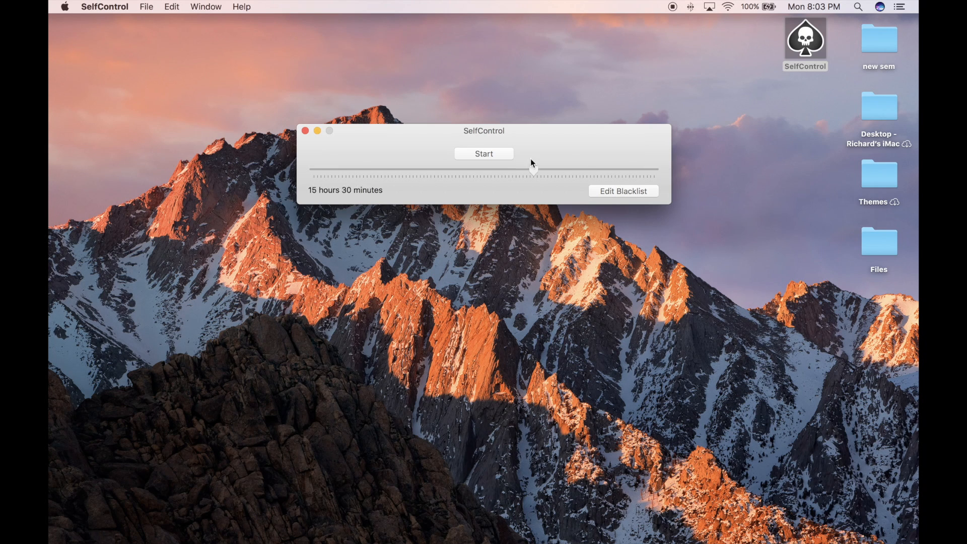
left_click_drag(532, 171, 317, 171)
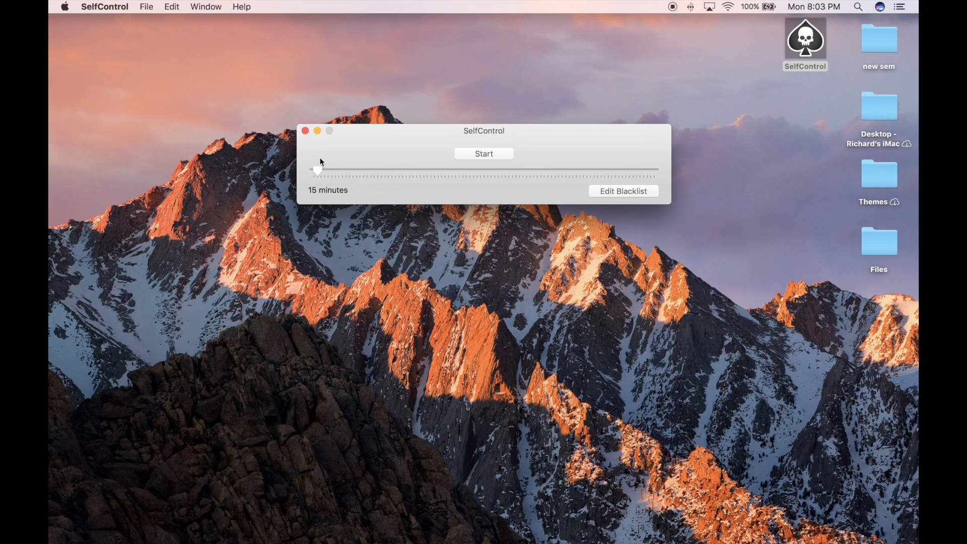
mouse_move(506, 156)
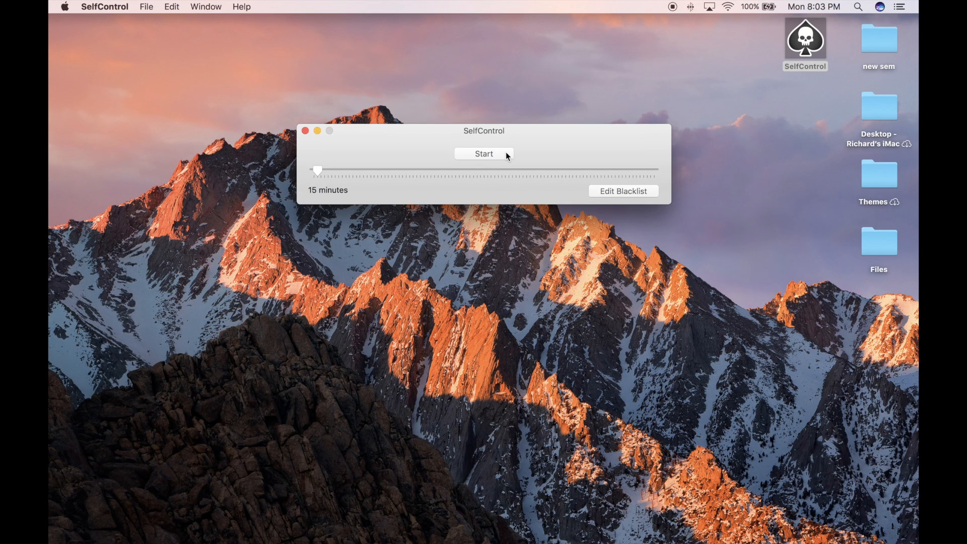
left_click(482, 154)
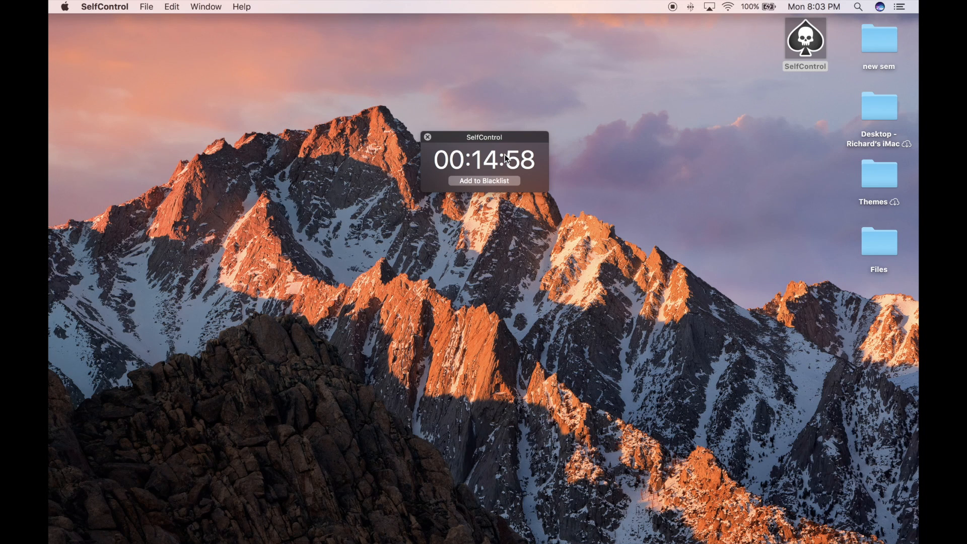
- Drag the running countdown timer to the upper right of the desktop
left_click_drag(484, 137, 784, 96)
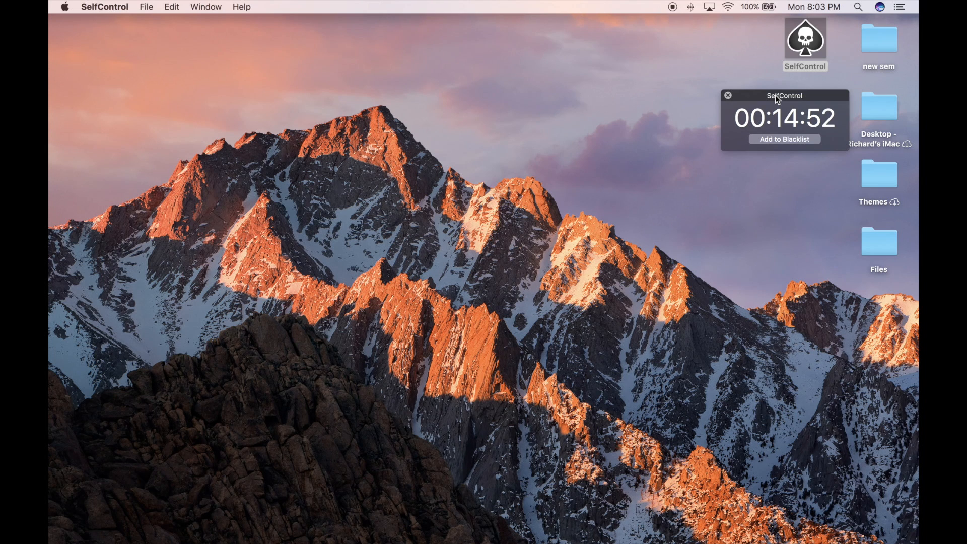
mouse_move(62, 228)
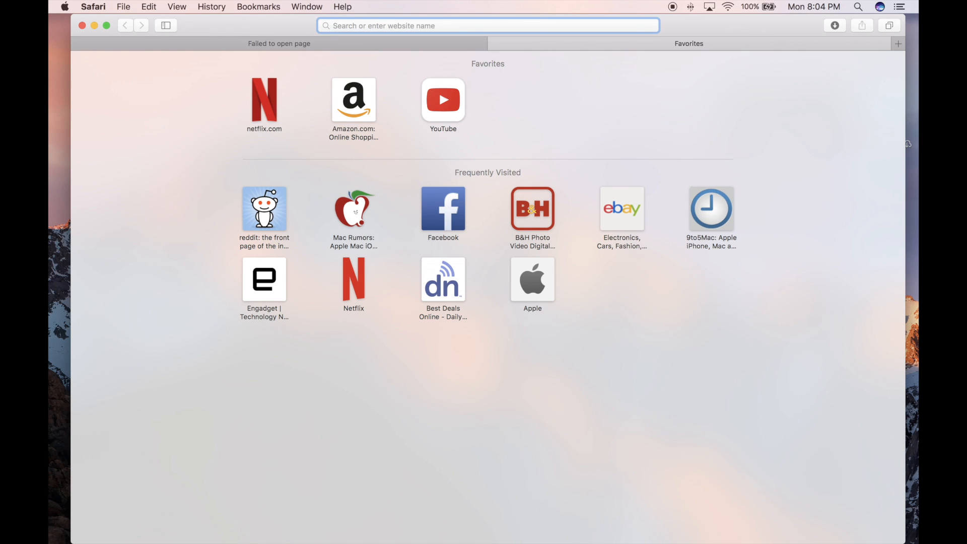
- Bring Safari up and try to load amazon.com, which fails with a connection error
type("https://www.google.com")
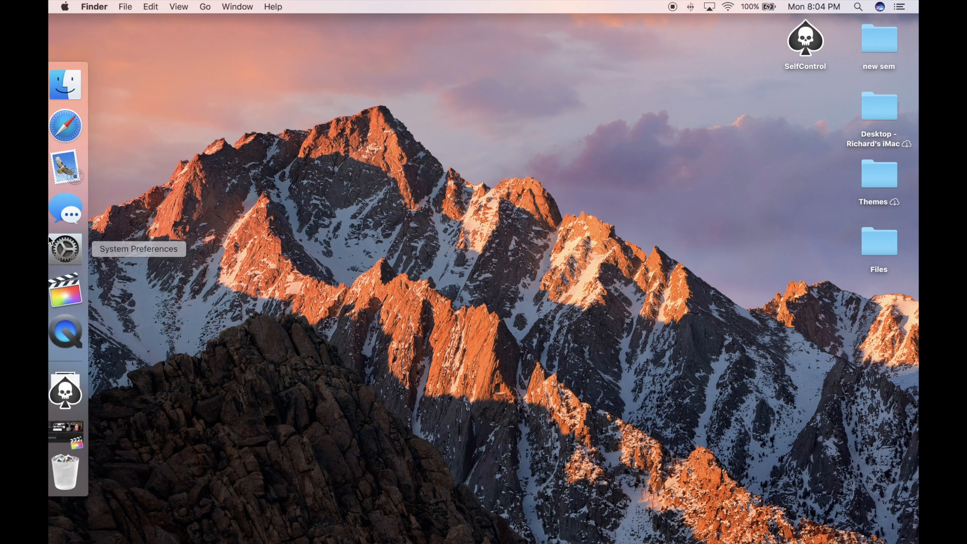
left_click(63, 125)
type("ama")
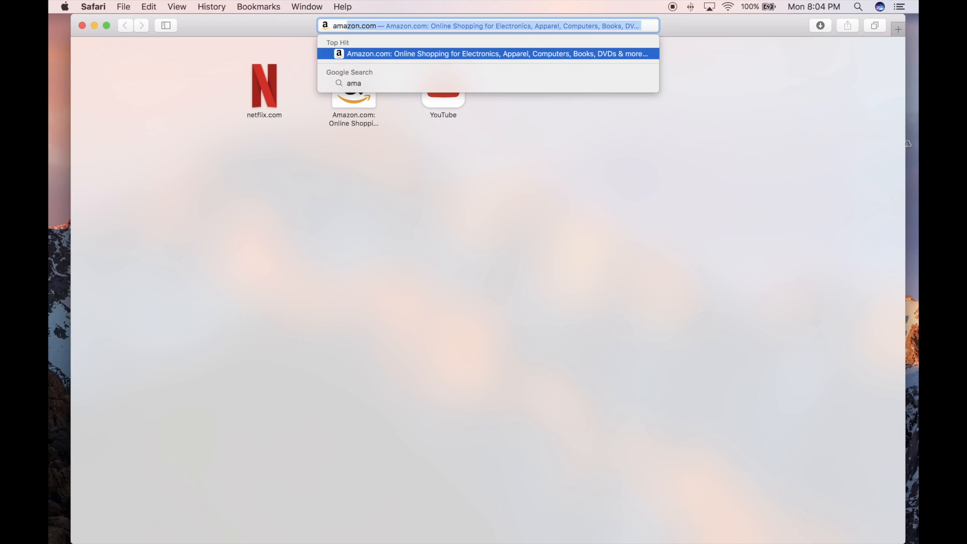
key("Return")
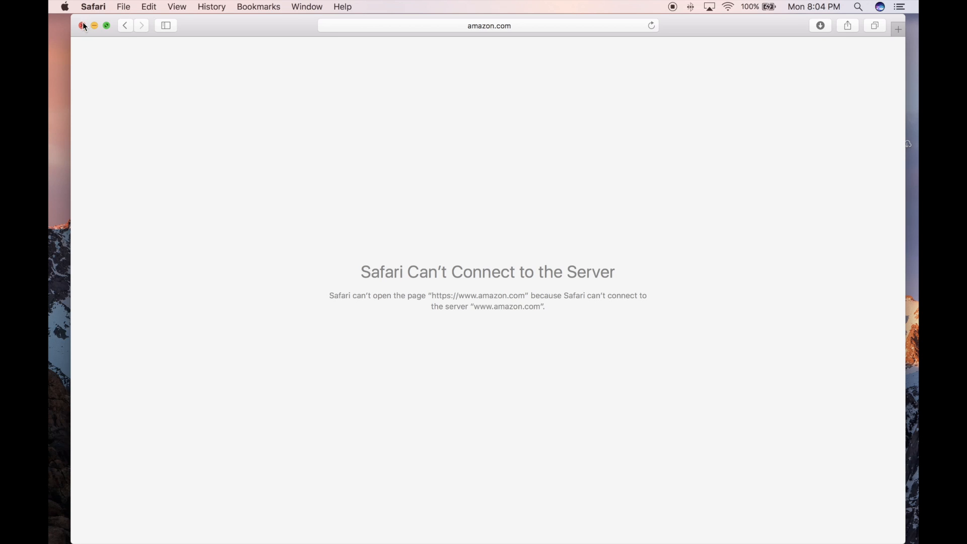
- Close the browser window and reopen SelfControl to check the remaining block time
left_click(82, 25)
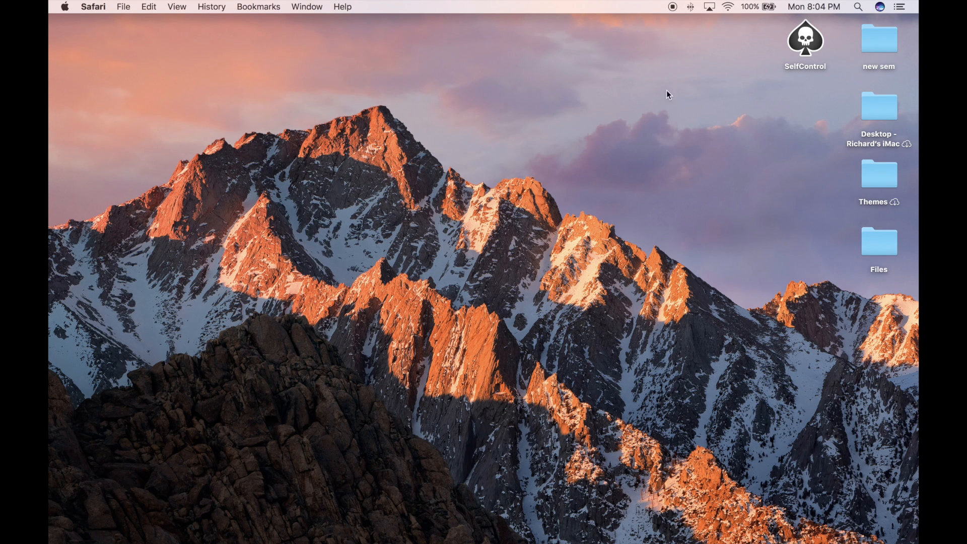
double_click(805, 40)
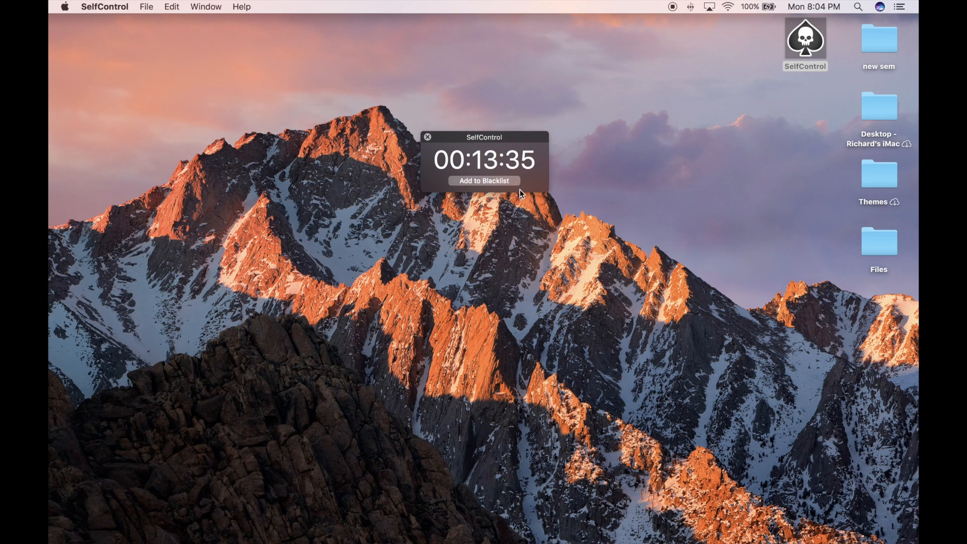
left_click(486, 180)
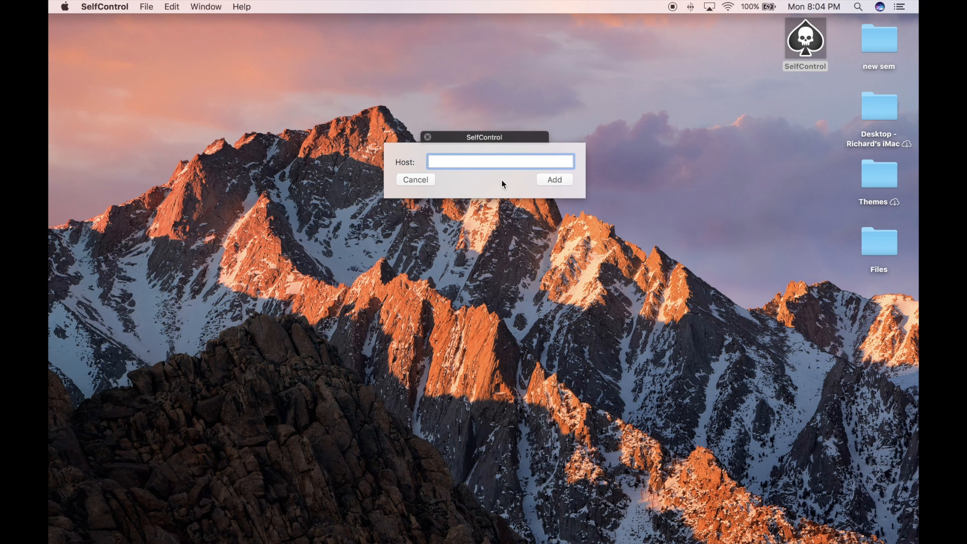
left_click(500, 162)
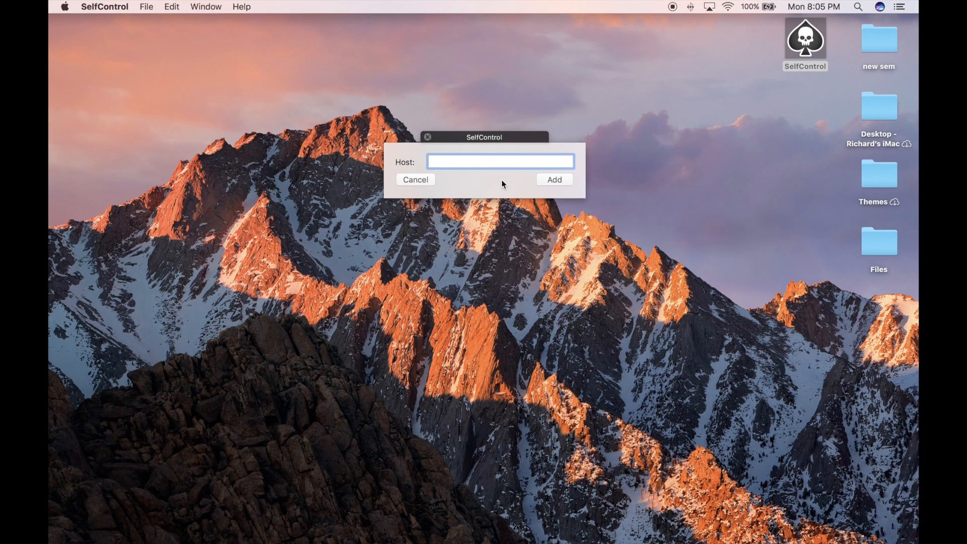
left_click(552, 179)
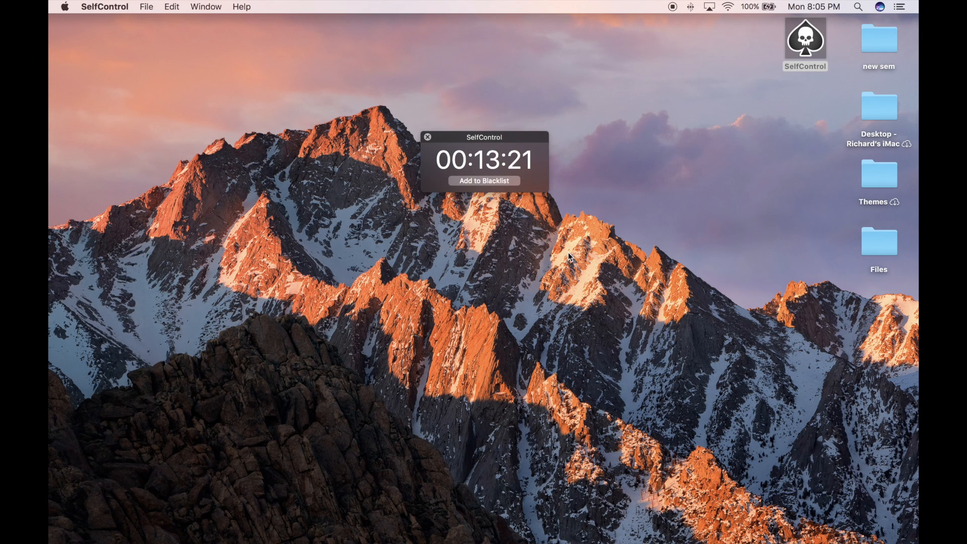